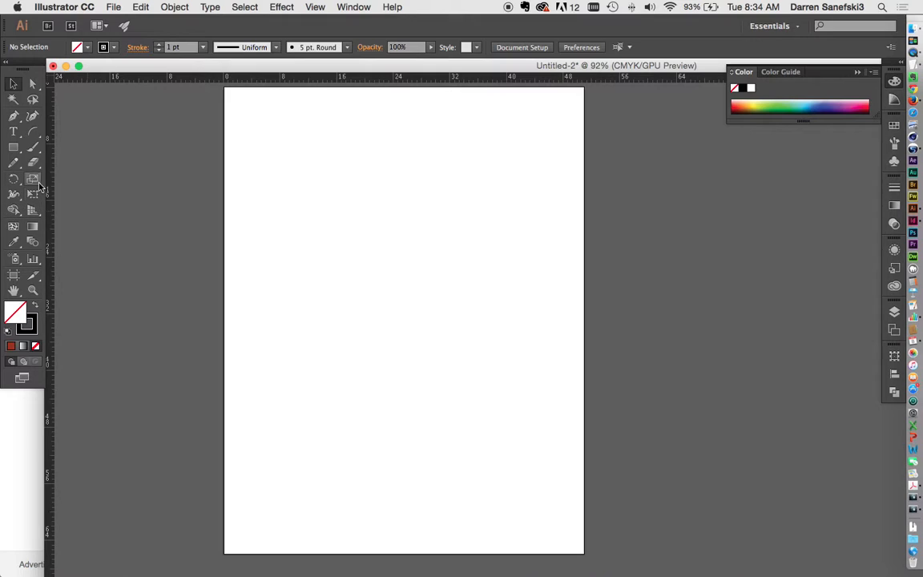
{"action": "mouse_move", "coordinate": [335, 266]}
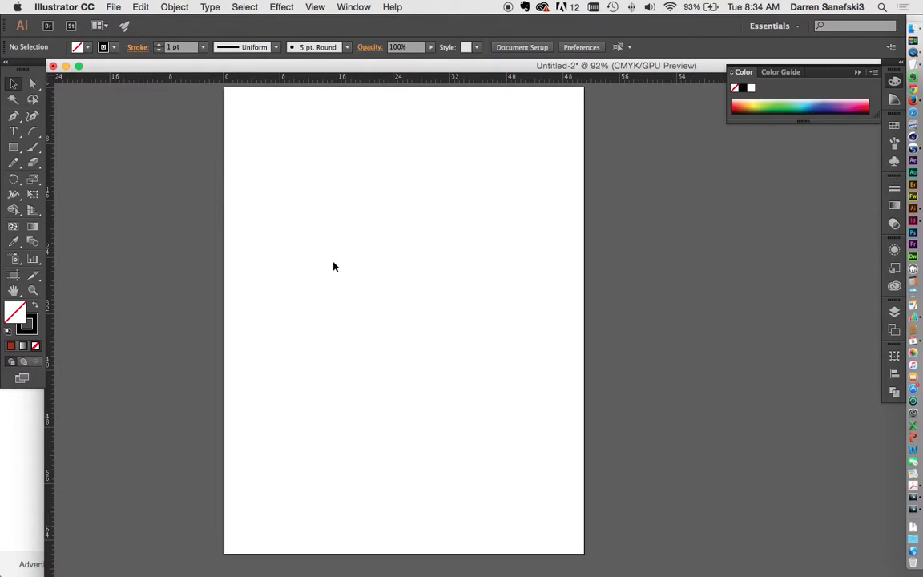
{"action": "mouse_move", "coordinate": [70, 169]}
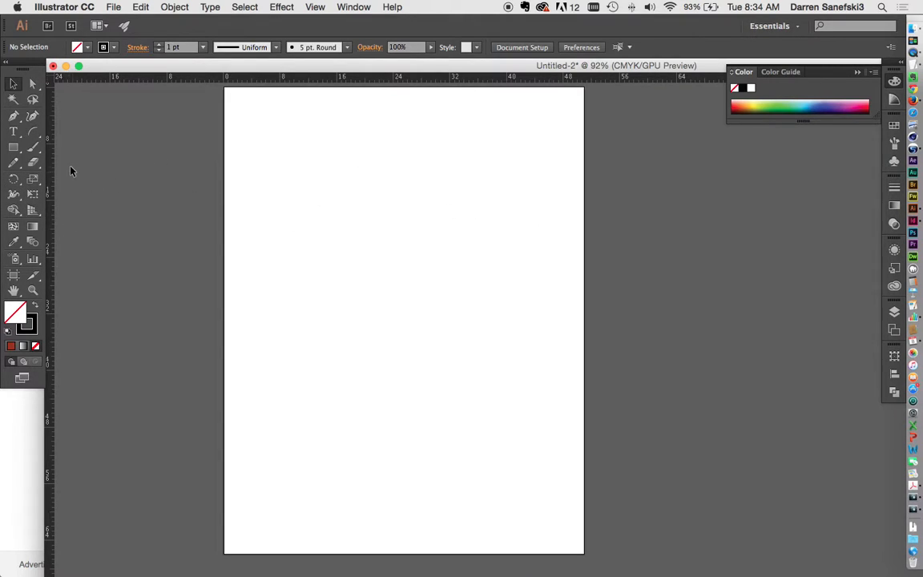
Switch to the Polygon tool to draw a hexagon outline on the artboard.
{"action": "left_click", "coordinate": [14, 150]}
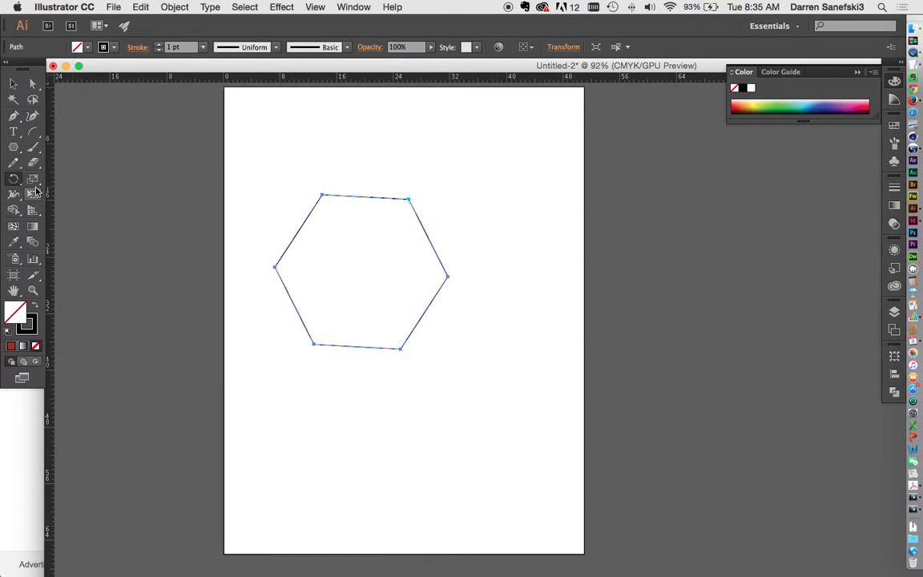
Switch to the Direct Selection tool to drag a hexagon anchor inward into a notch.
{"action": "left_click", "coordinate": [13, 180]}
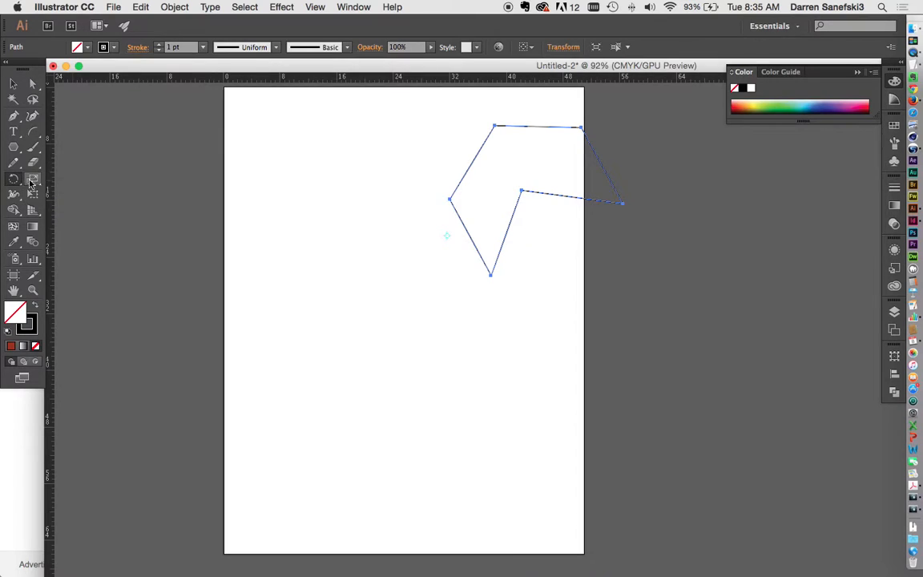
Mirror the notched shape with the Reflect tool, then rotate and scale it larger toward the center.
{"action": "left_click", "coordinate": [32, 179]}
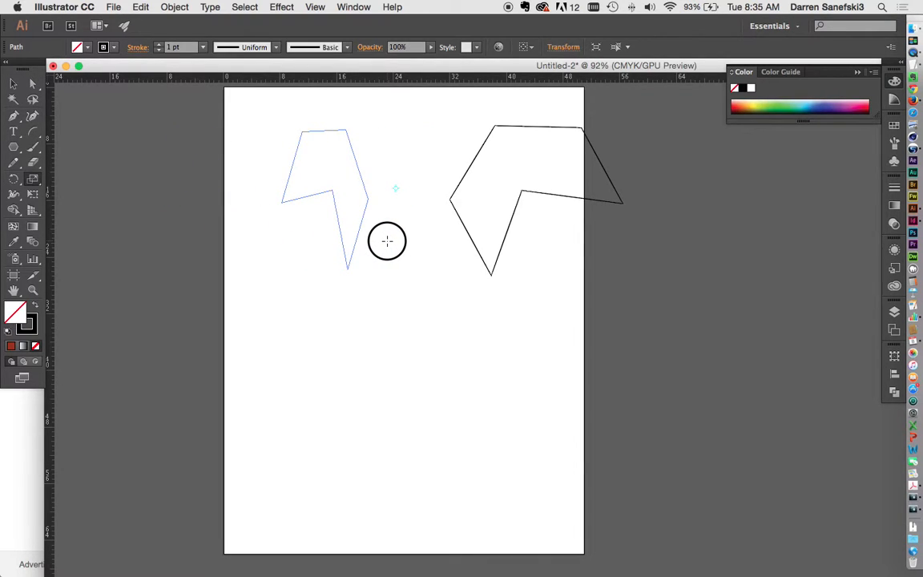
{"action": "left_click_drag", "start_coordinate": [388, 240], "coordinate": [384, 243]}
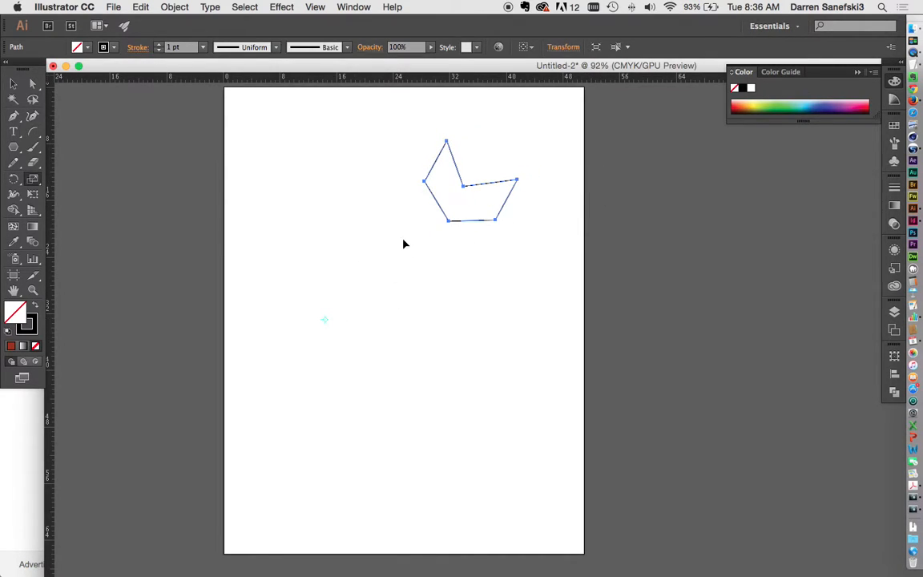
{"action": "mouse_move", "coordinate": [538, 119]}
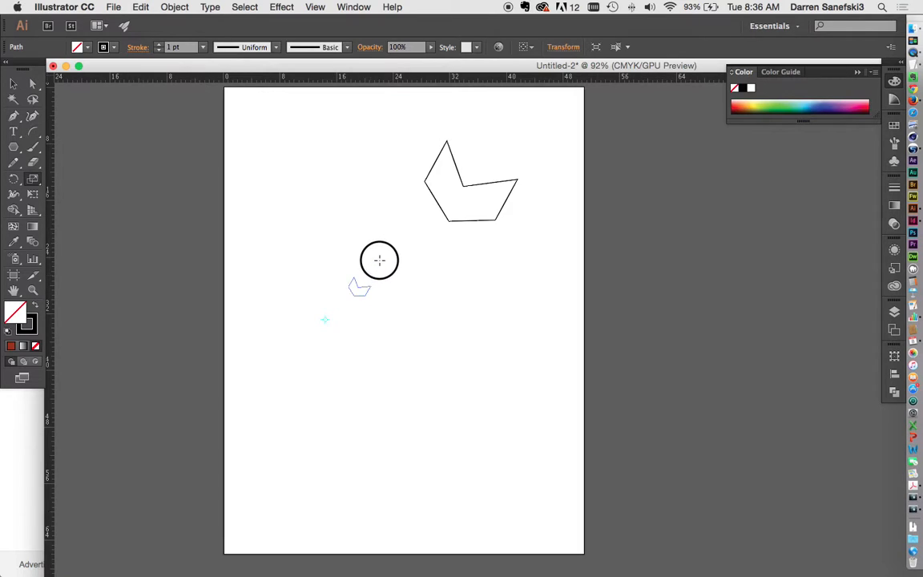
{"action": "left_click_drag", "start_coordinate": [359, 287], "coordinate": [388, 260]}
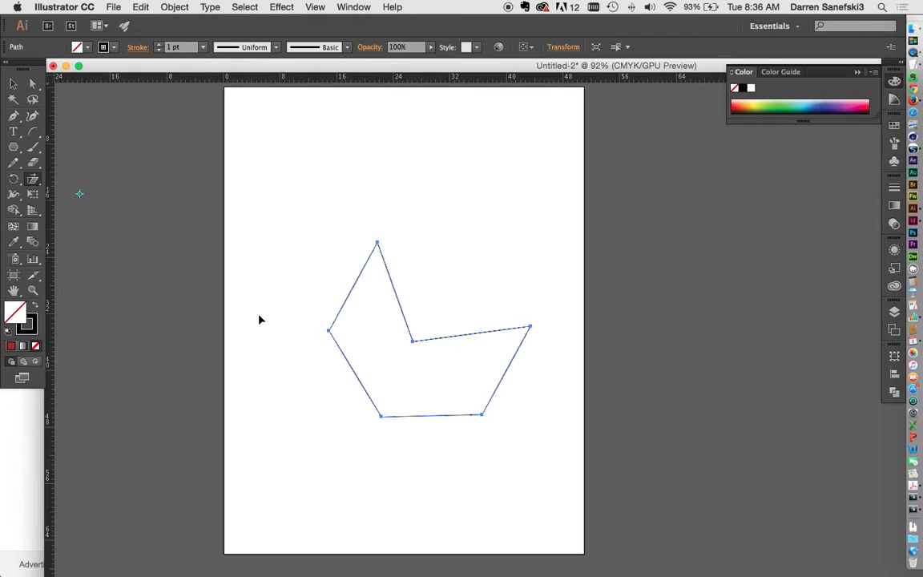
{"action": "mouse_move", "coordinate": [383, 423]}
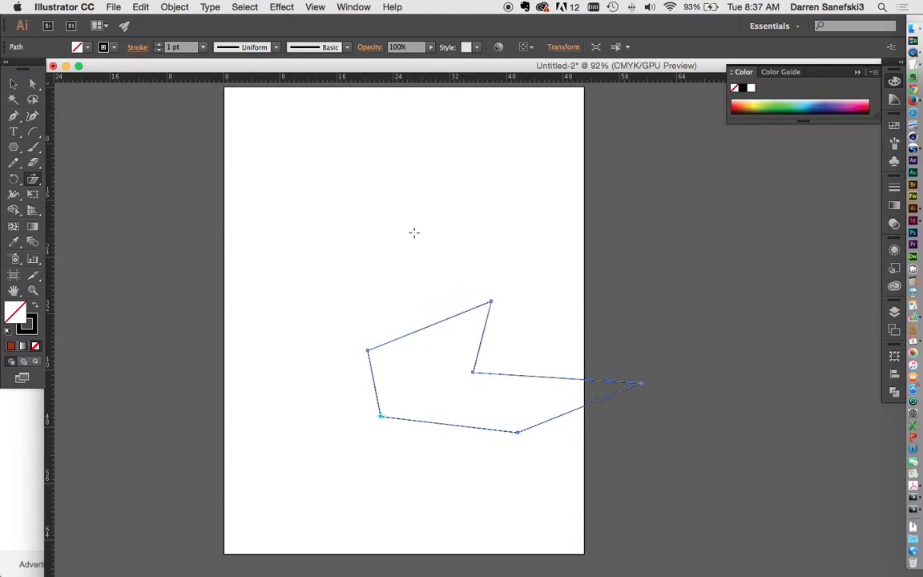
Finish shearing the notched shape sideways before deleting it from the artboard.
{"action": "left_click", "coordinate": [34, 180]}
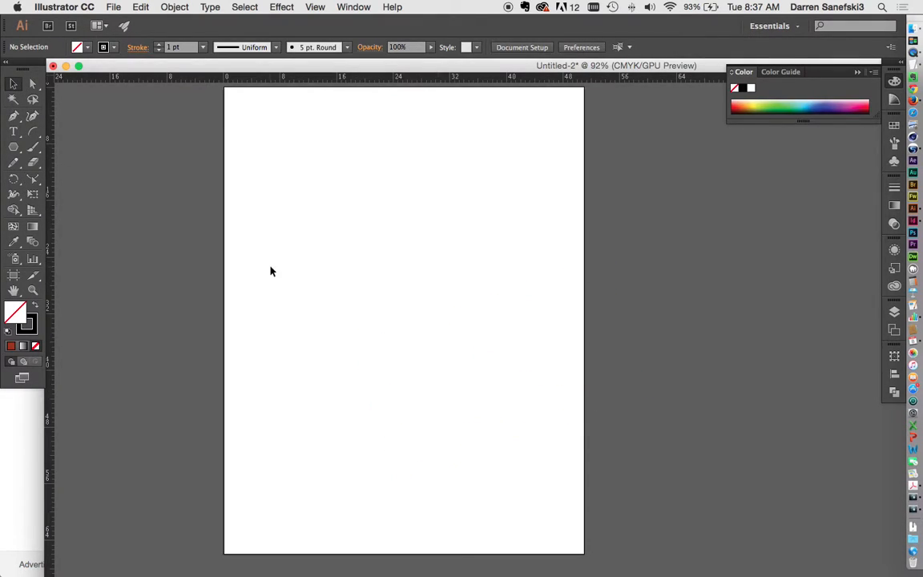
Switch to the Spiral tool to drag a large spiral across the artboard.
{"action": "left_click", "coordinate": [13, 132]}
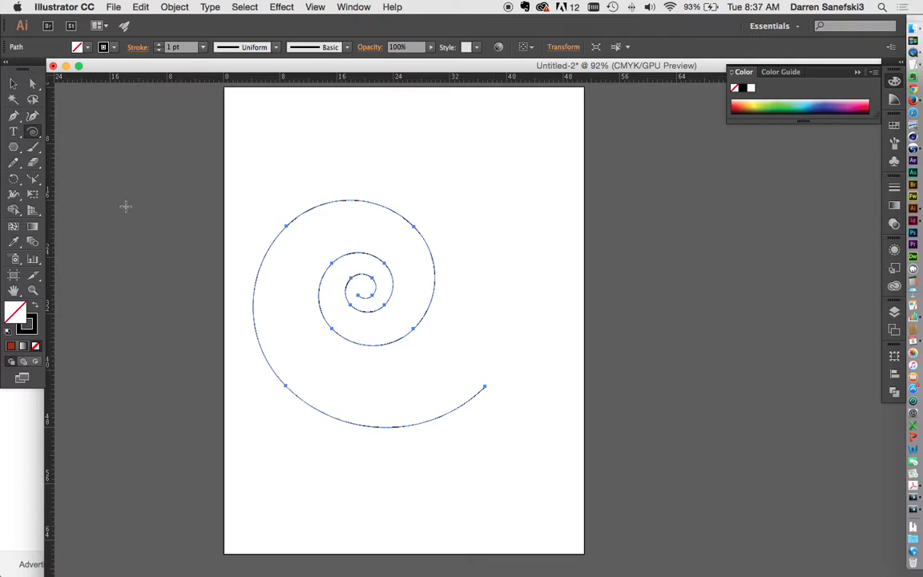
{"action": "mouse_move", "coordinate": [330, 304]}
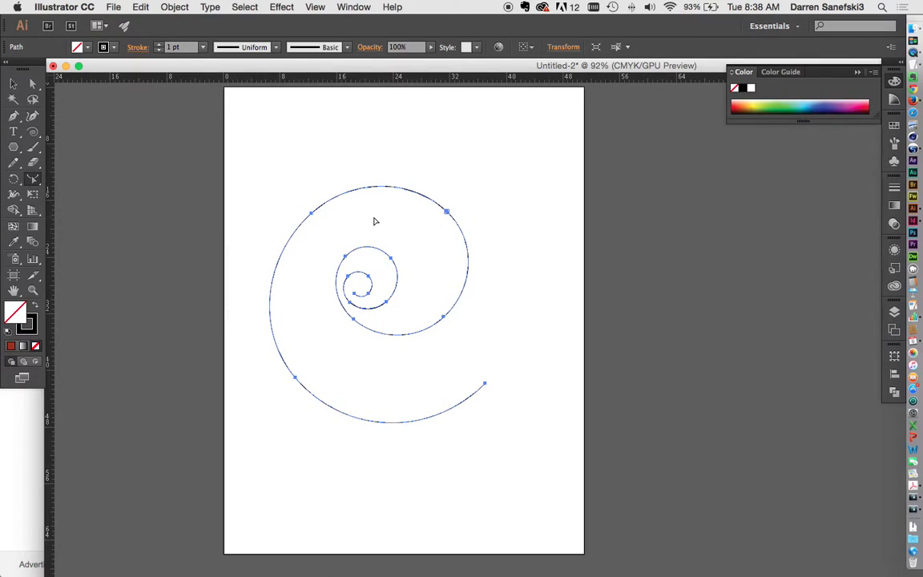
{"action": "mouse_move", "coordinate": [321, 224]}
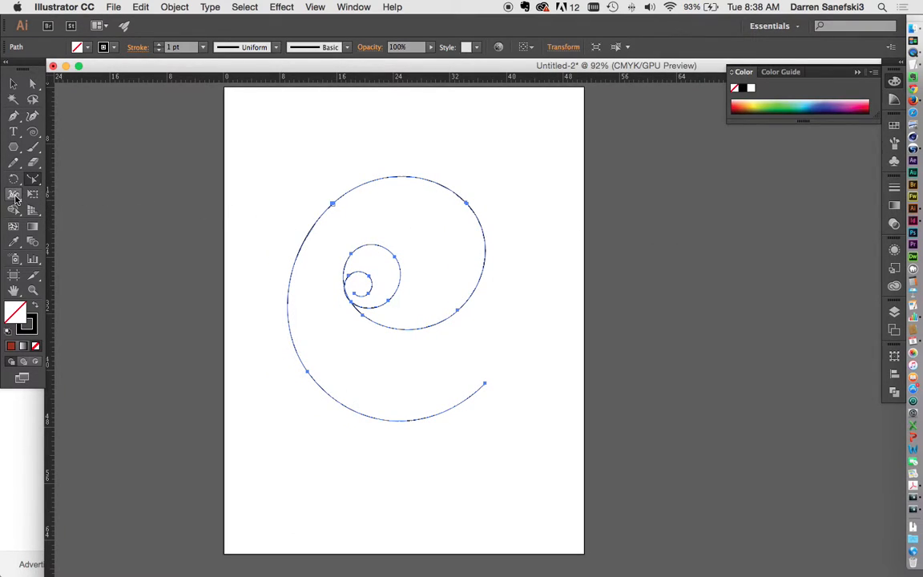
Widen the spiral's stroke with the Width tool, entering a width of 58.517.
{"action": "left_click", "coordinate": [14, 195]}
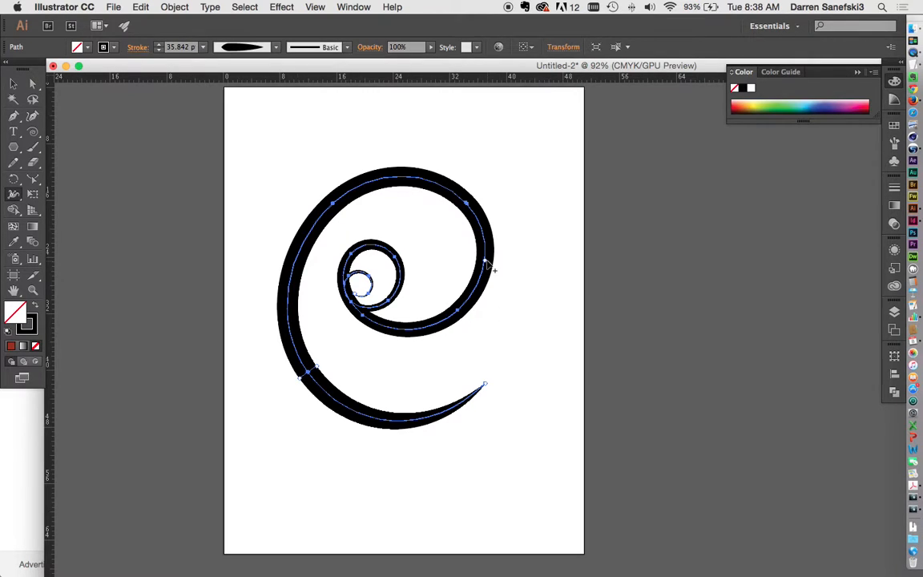
{"action": "type", "text": "58.517"}
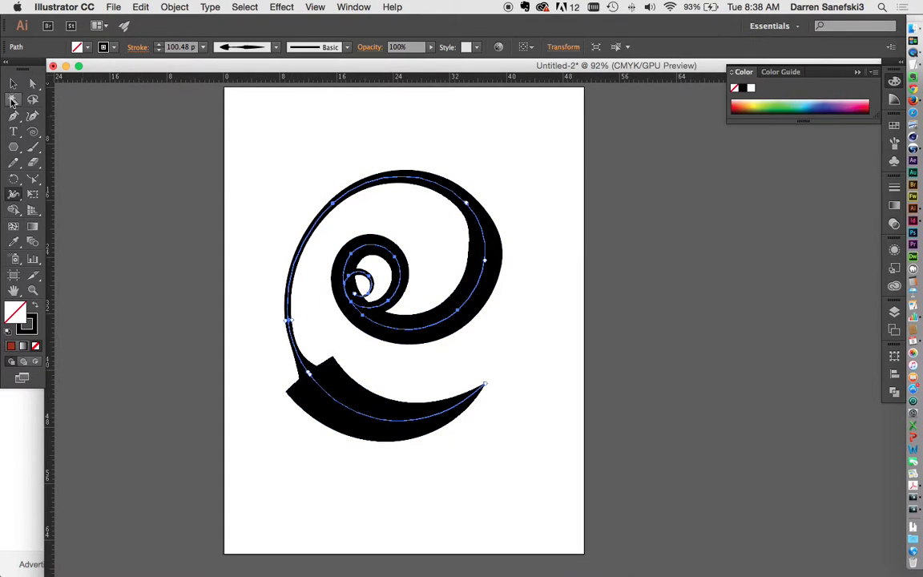
Warp the spiral's top into waves, then switch to the Twirl tool for small curls.
{"action": "left_click", "coordinate": [15, 194]}
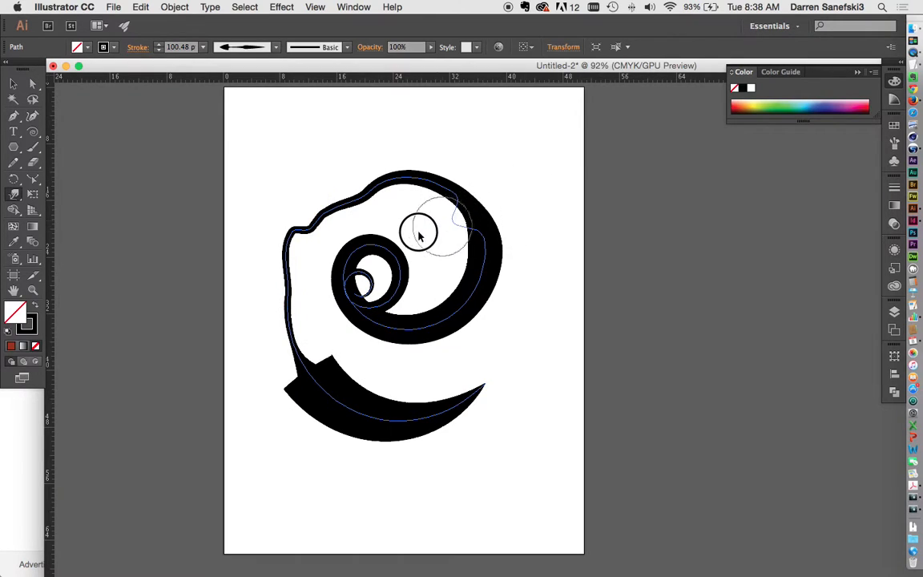
{"action": "left_click_drag", "start_coordinate": [419, 232], "coordinate": [458, 253]}
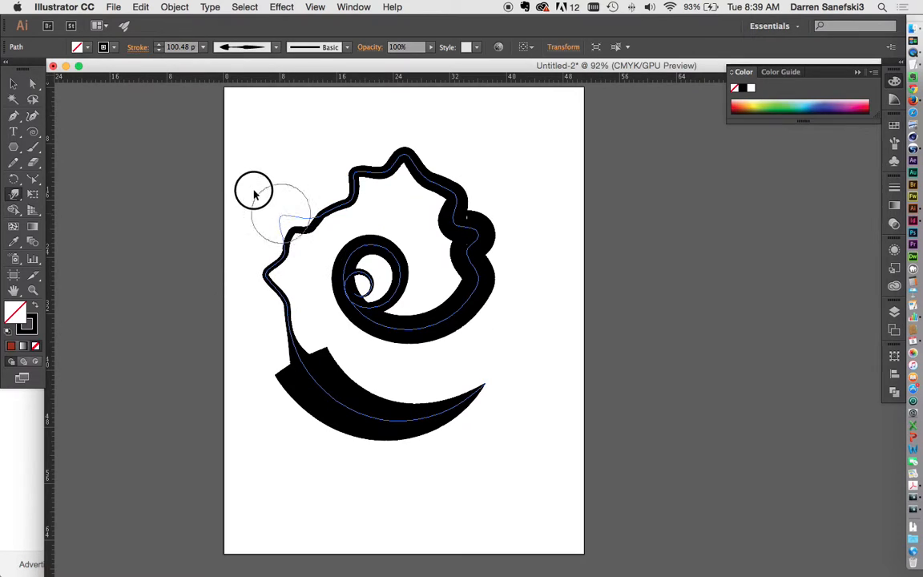
{"action": "left_click", "coordinate": [14, 194]}
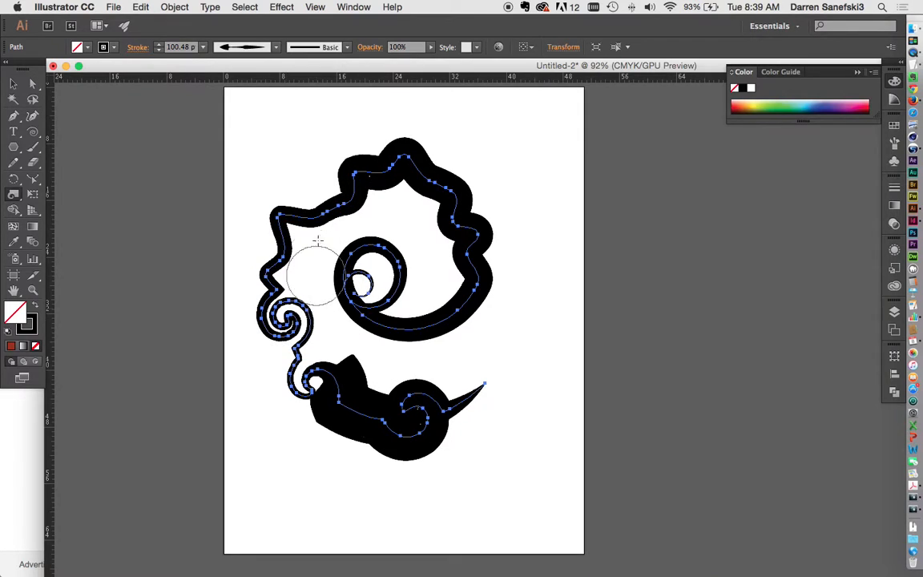
Stretch the top edge upward, then pick another liquify distortion and apply it to the middle.
{"action": "left_click", "coordinate": [13, 199]}
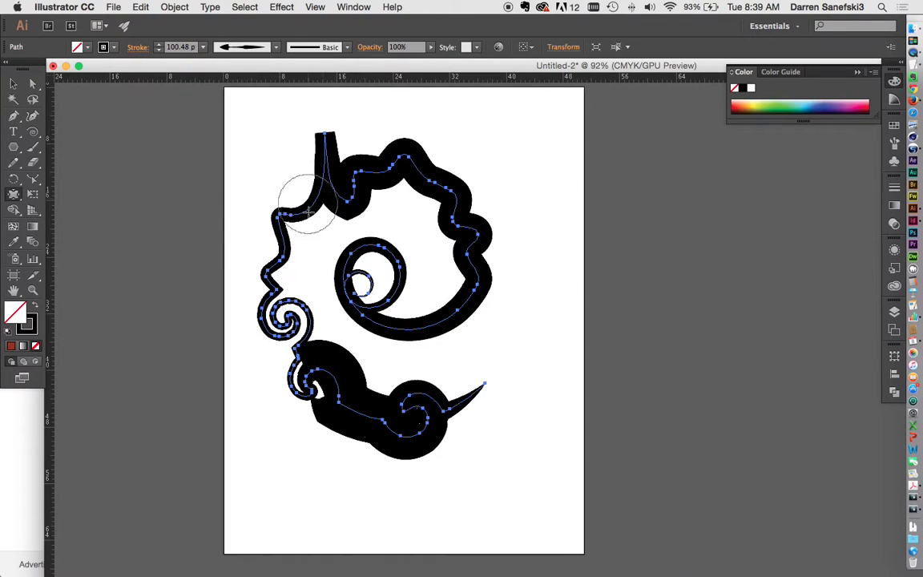
{"action": "left_click", "coordinate": [13, 178]}
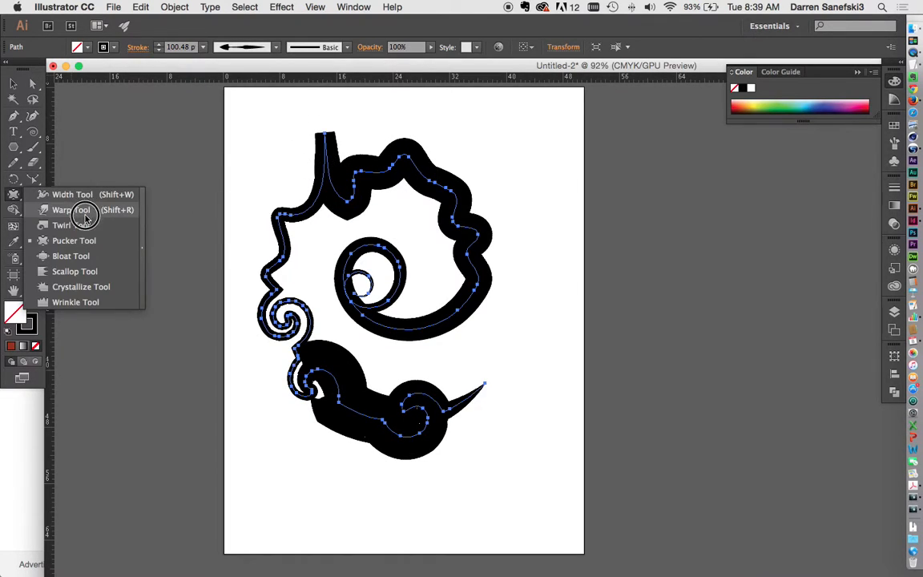
{"action": "left_click", "coordinate": [71, 208]}
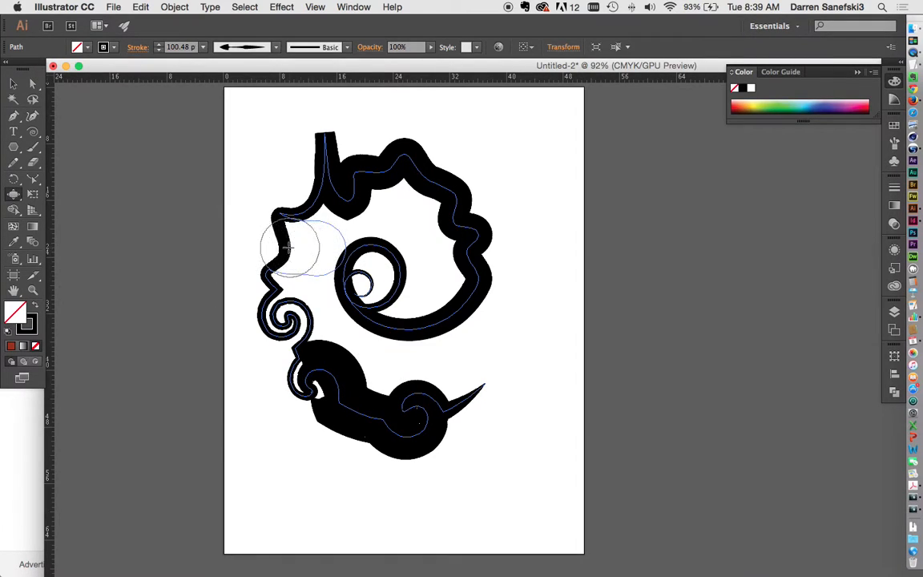
{"action": "left_click", "coordinate": [13, 195]}
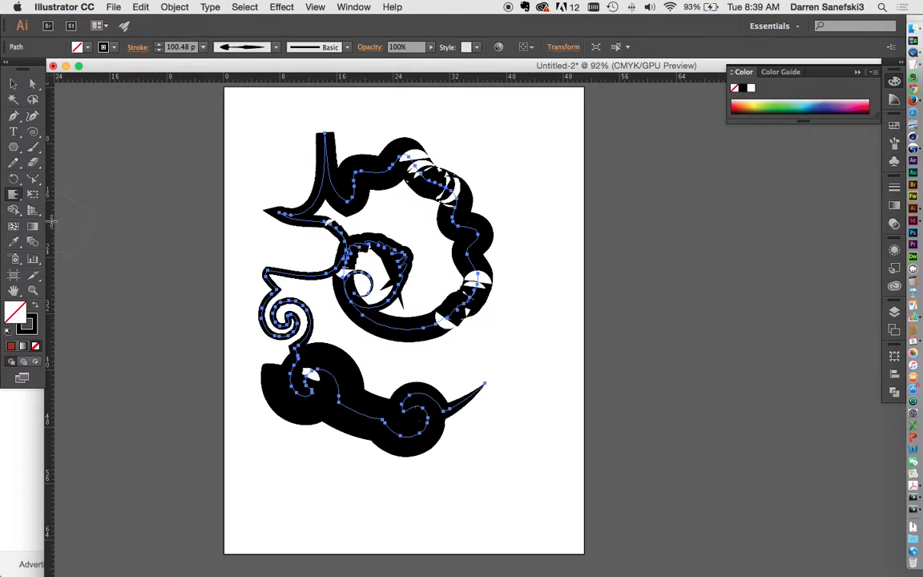
Apply the Crystallize liquify tool repeatedly so spiky extensions burst from the artwork.
{"action": "left_click", "coordinate": [13, 225]}
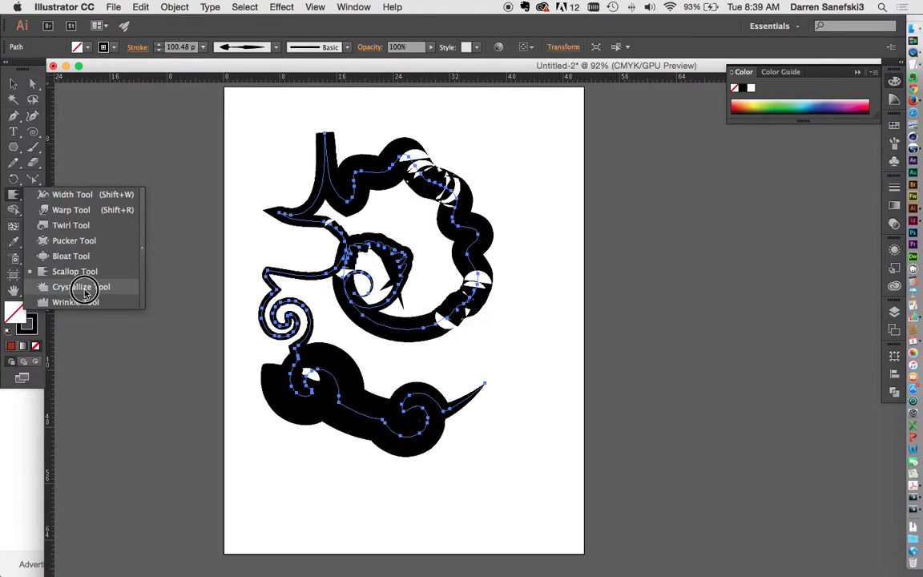
{"action": "left_click", "coordinate": [84, 287]}
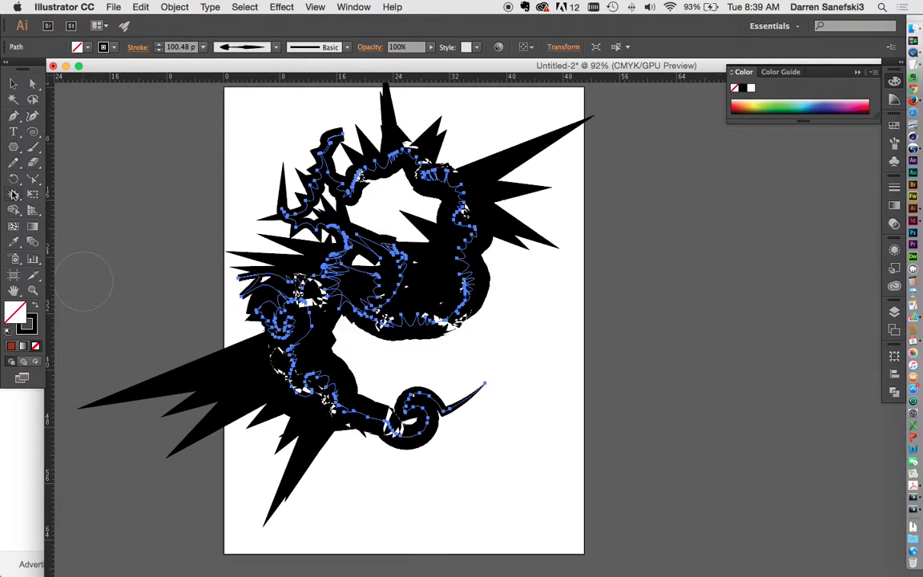
{"action": "left_click", "coordinate": [13, 193]}
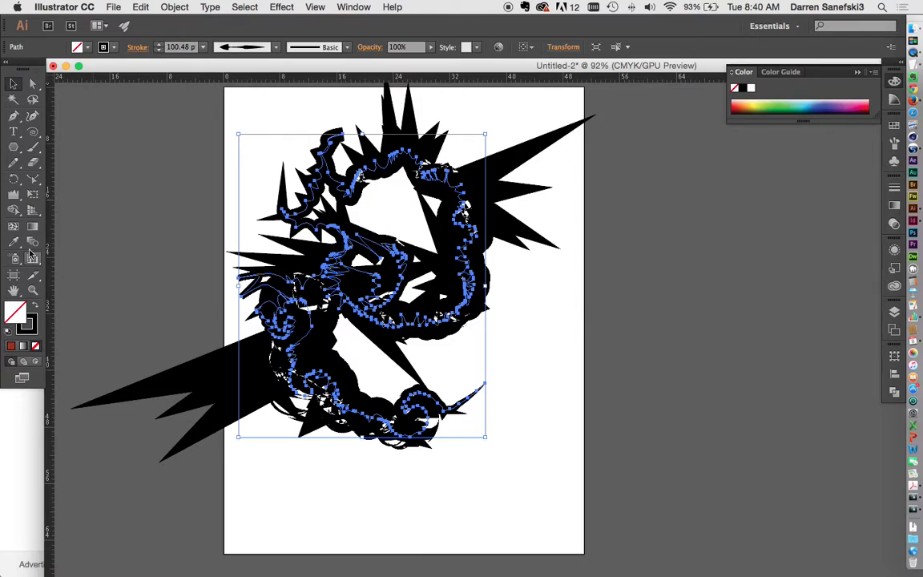
{"action": "left_click", "coordinate": [32, 195]}
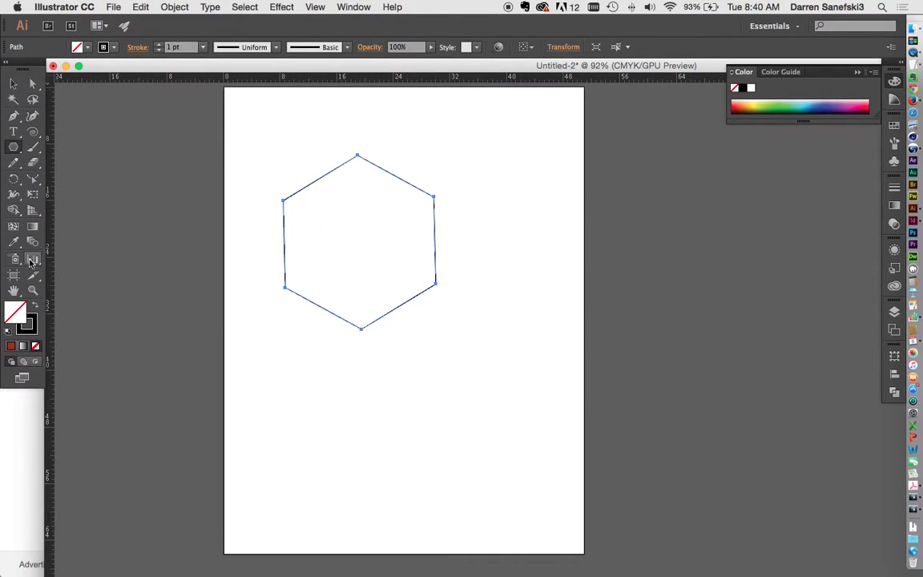
Free-transform the hexagon: rotate it, shrink it small, then enlarge it with perspective distortion.
{"action": "left_click", "coordinate": [32, 195]}
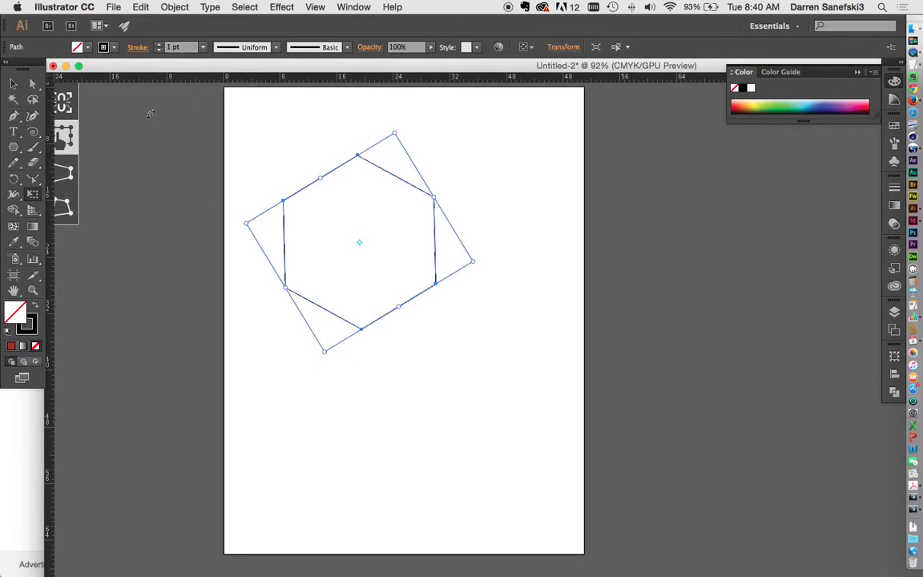
{"action": "mouse_move", "coordinate": [32, 195]}
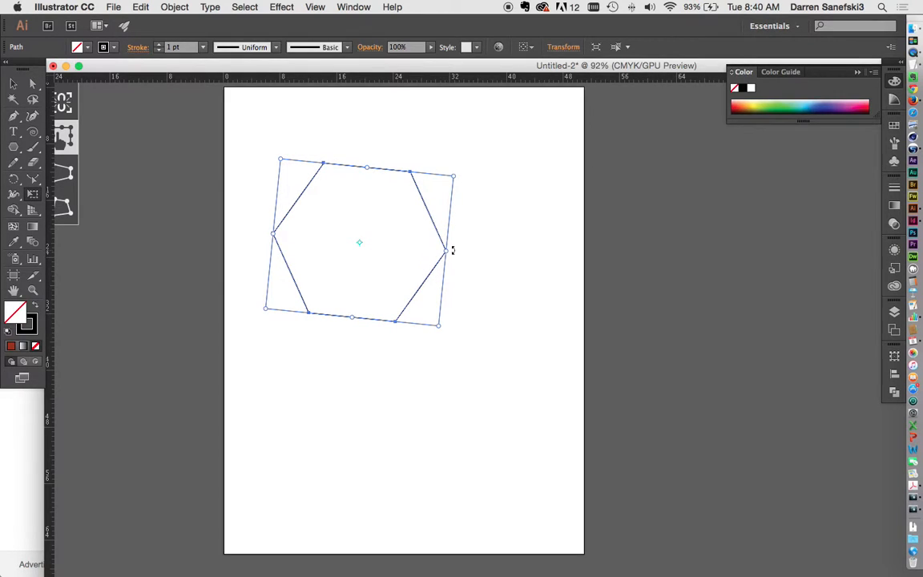
{"action": "left_click_drag", "start_coordinate": [452, 250], "coordinate": [398, 244]}
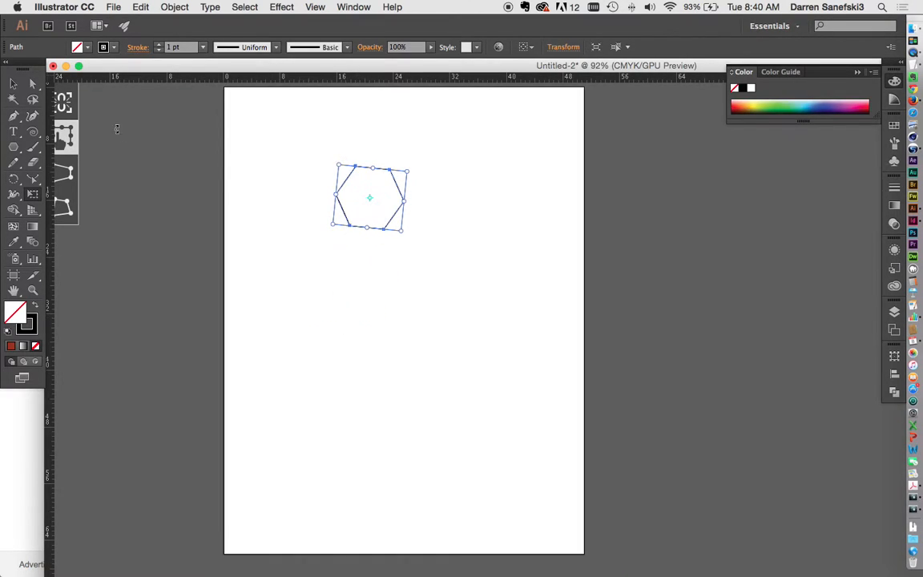
{"action": "mouse_move", "coordinate": [64, 103]}
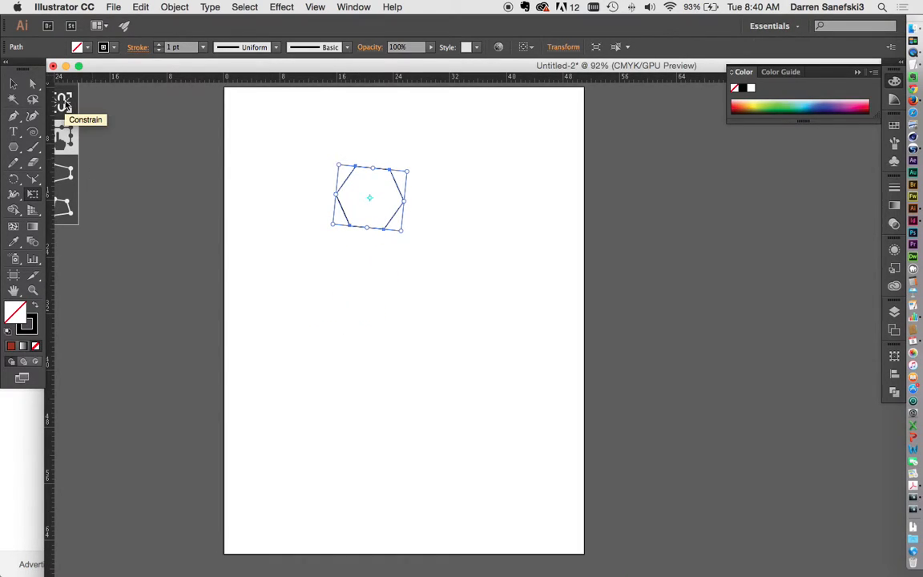
{"action": "mouse_move", "coordinate": [397, 232]}
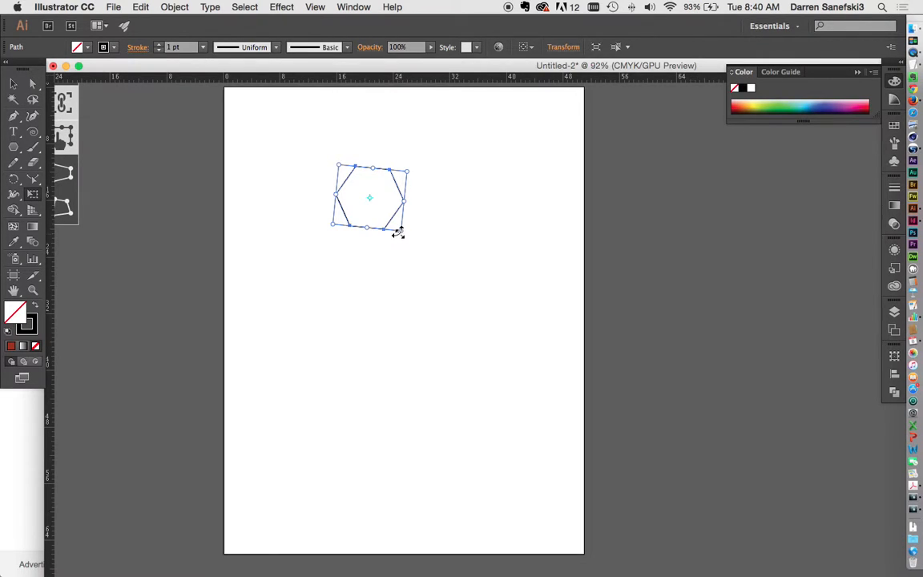
{"action": "left_click_drag", "start_coordinate": [397, 230], "coordinate": [529, 356]}
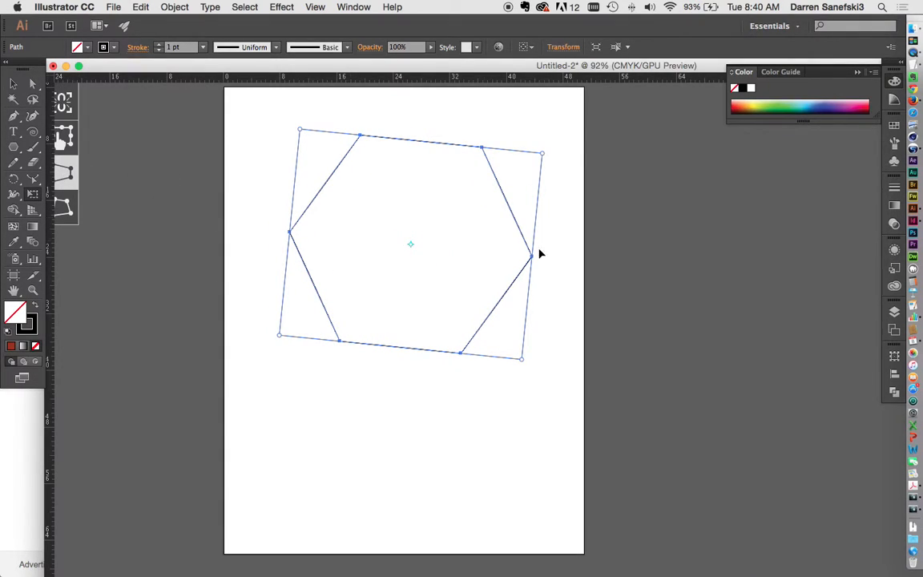
Skew the hexagon into a slanted flat shape with Free Distort, then delete it.
{"action": "left_click_drag", "start_coordinate": [542, 255], "coordinate": [536, 218]}
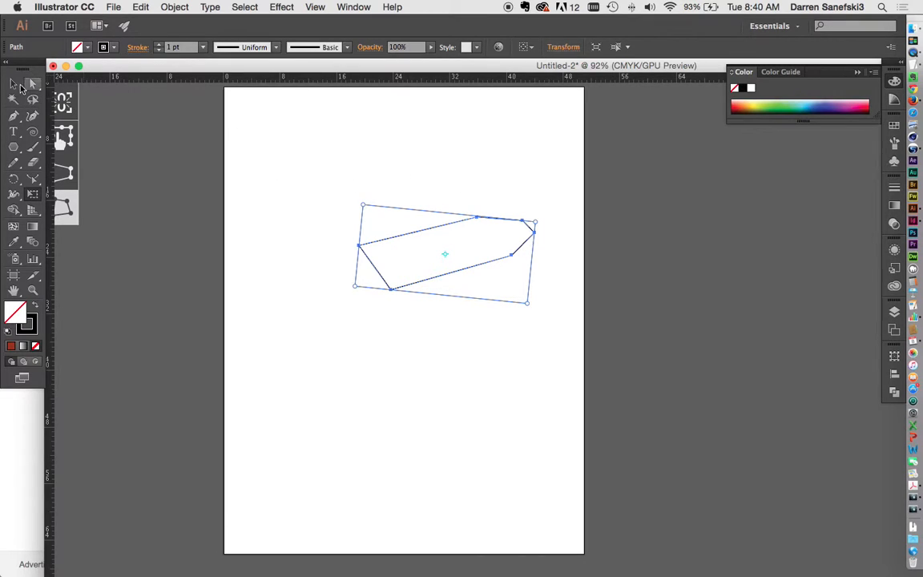
{"action": "left_click", "coordinate": [12, 84]}
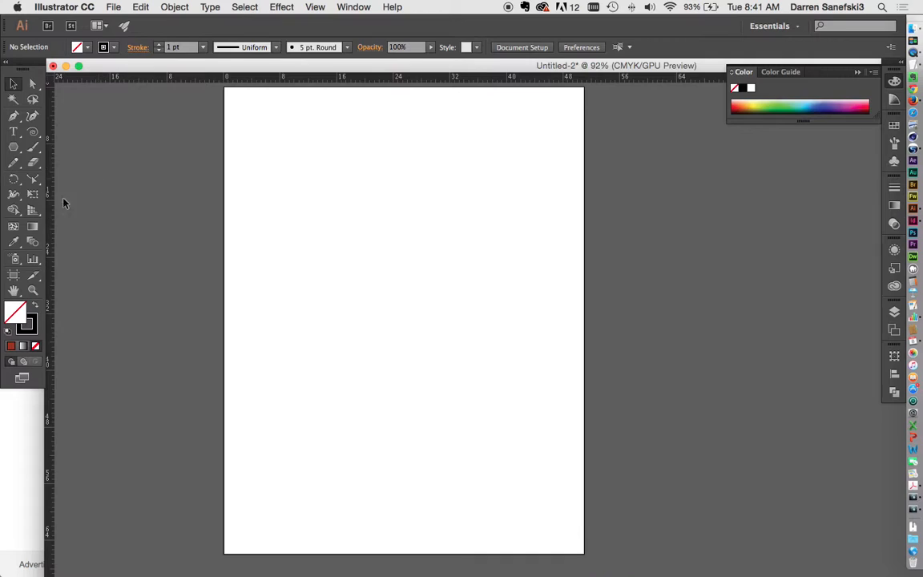
{"action": "mouse_move", "coordinate": [13, 210]}
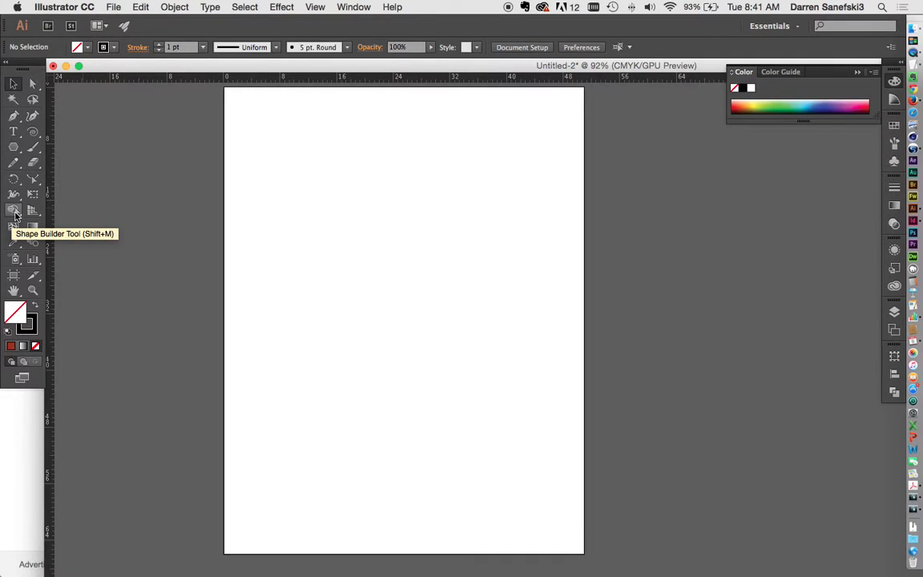
{"action": "left_click", "coordinate": [15, 209]}
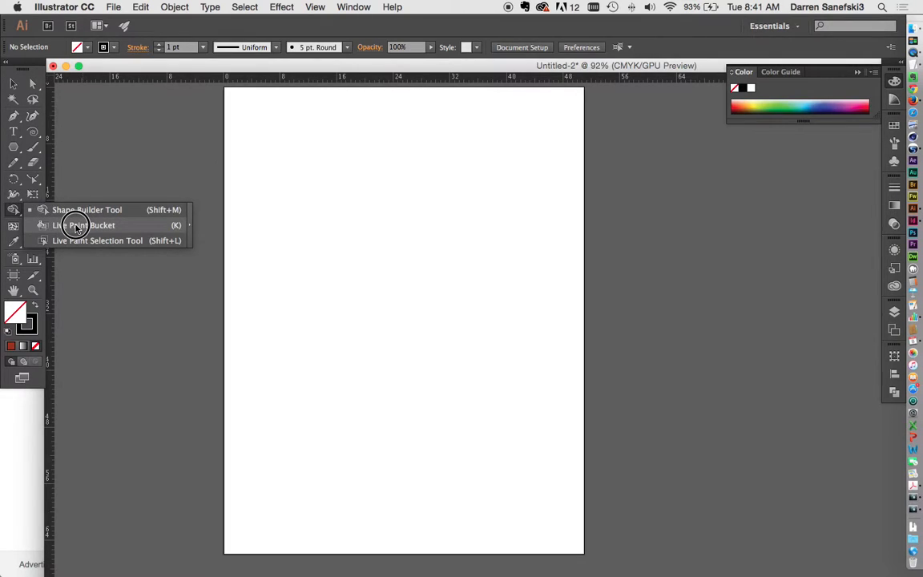
{"action": "mouse_move", "coordinate": [100, 240]}
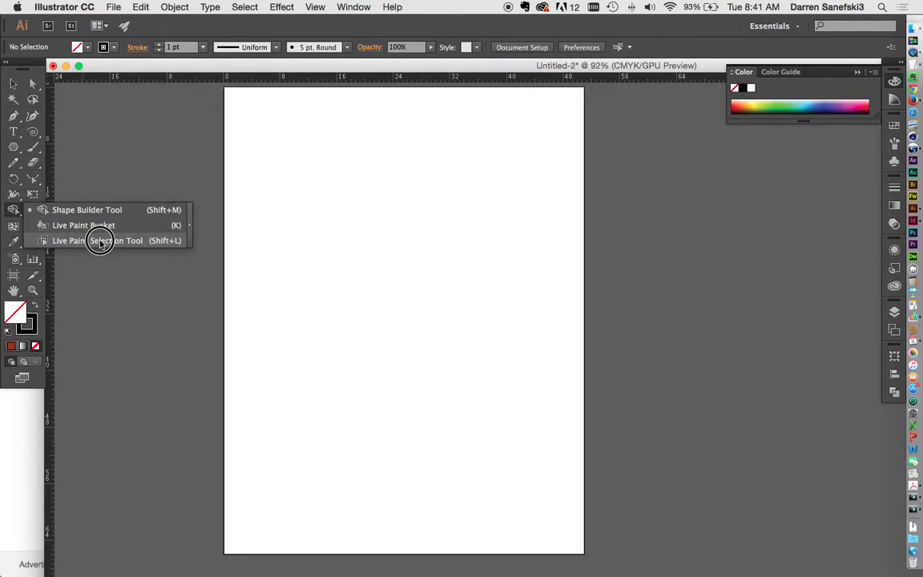
{"action": "mouse_move", "coordinate": [77, 240]}
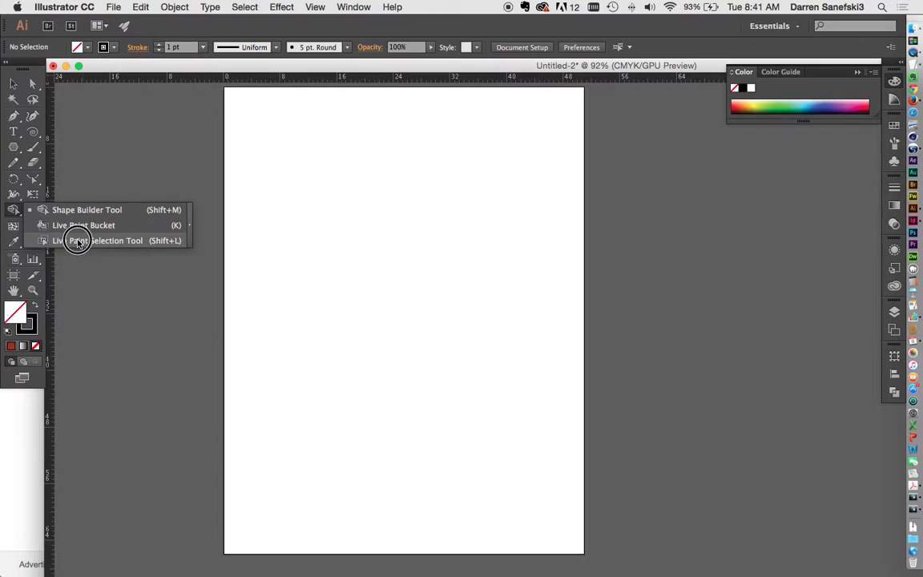
{"action": "mouse_move", "coordinate": [77, 210]}
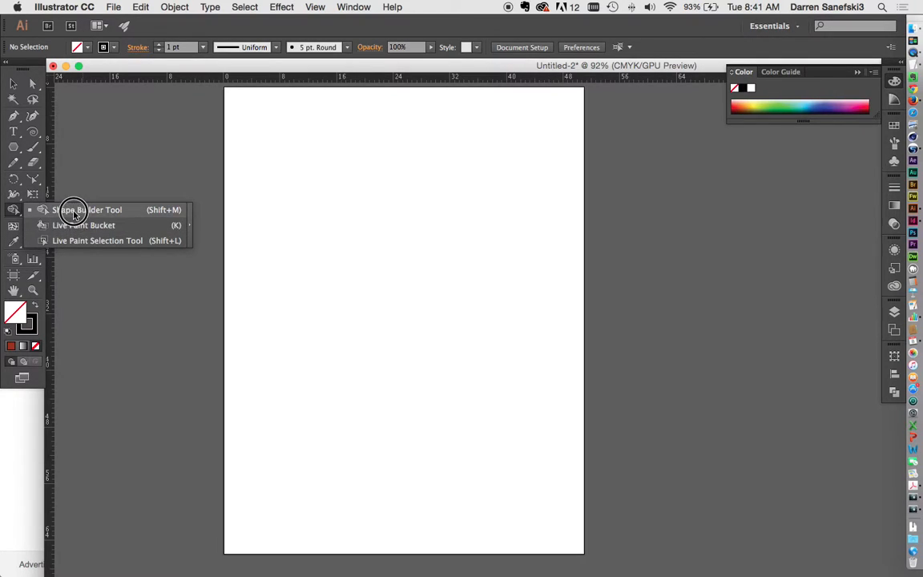
{"action": "left_click", "coordinate": [88, 221]}
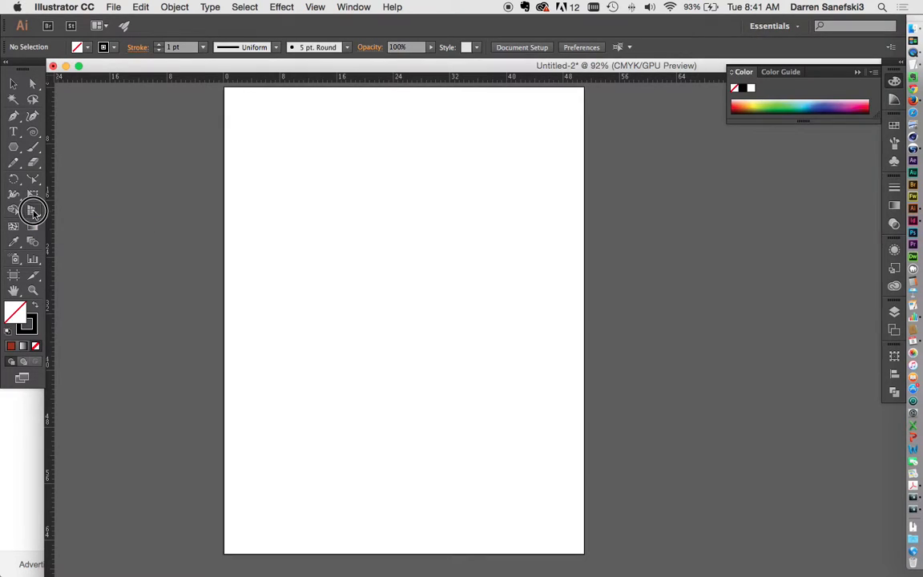
Show the two-point perspective grid and draw a rectangle on its right wall.
{"action": "left_click", "coordinate": [32, 212]}
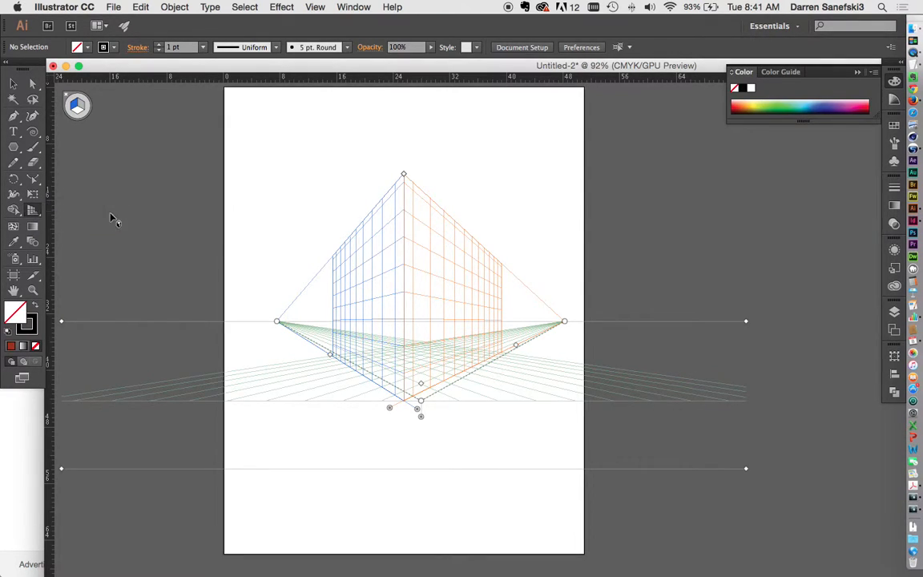
{"action": "mouse_move", "coordinate": [419, 178]}
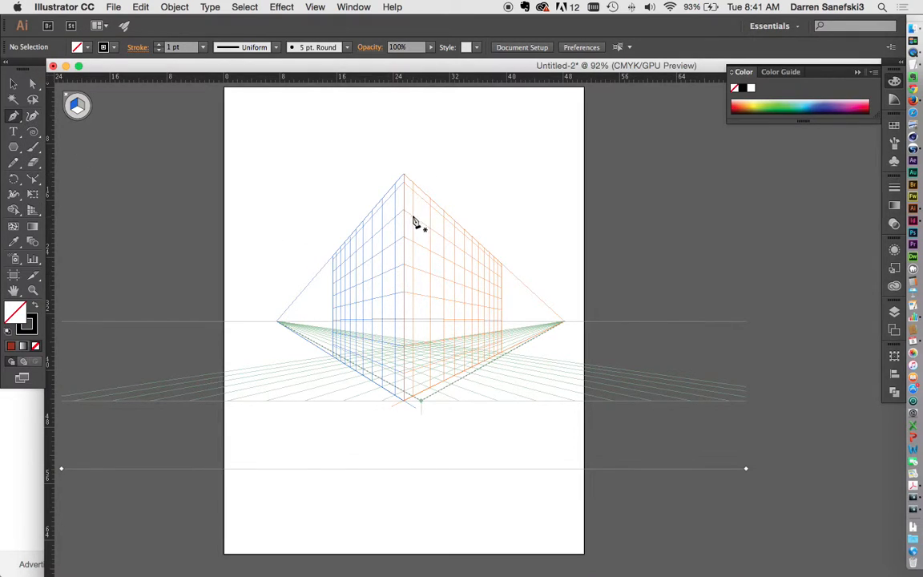
{"action": "left_click_drag", "start_coordinate": [414, 221], "coordinate": [445, 270]}
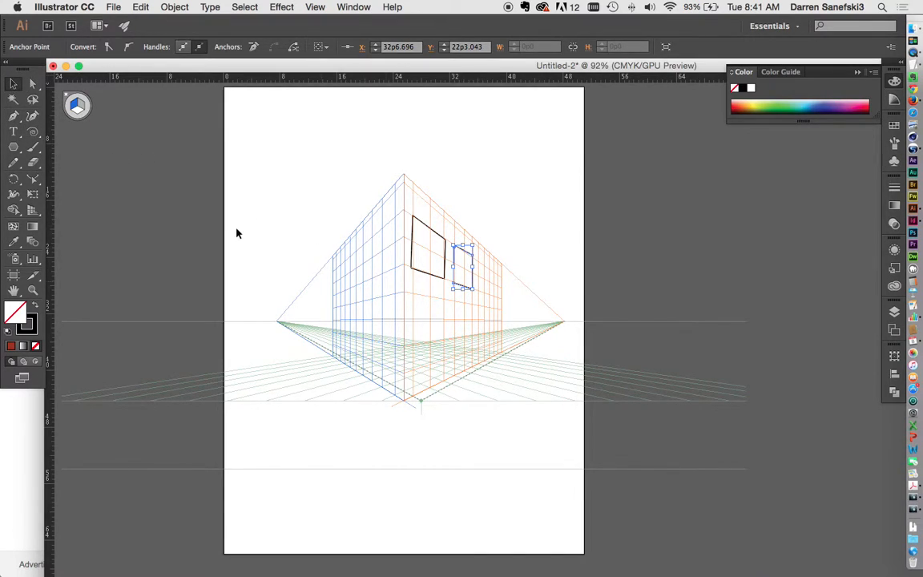
{"action": "mouse_move", "coordinate": [83, 228]}
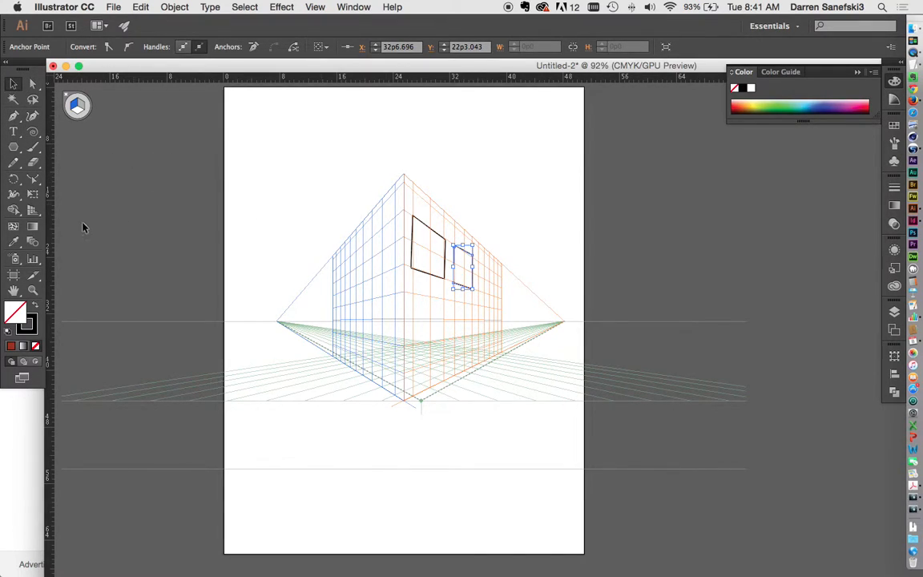
{"action": "mouse_move", "coordinate": [32, 211]}
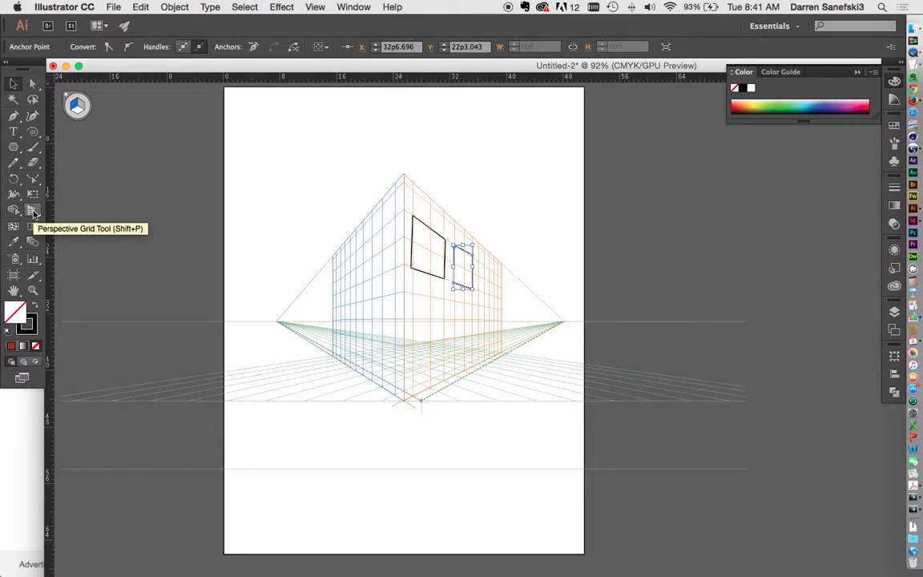
Hide the perspective grid and remove the rectangles, leaving the artboard blank.
{"action": "left_click", "coordinate": [32, 210]}
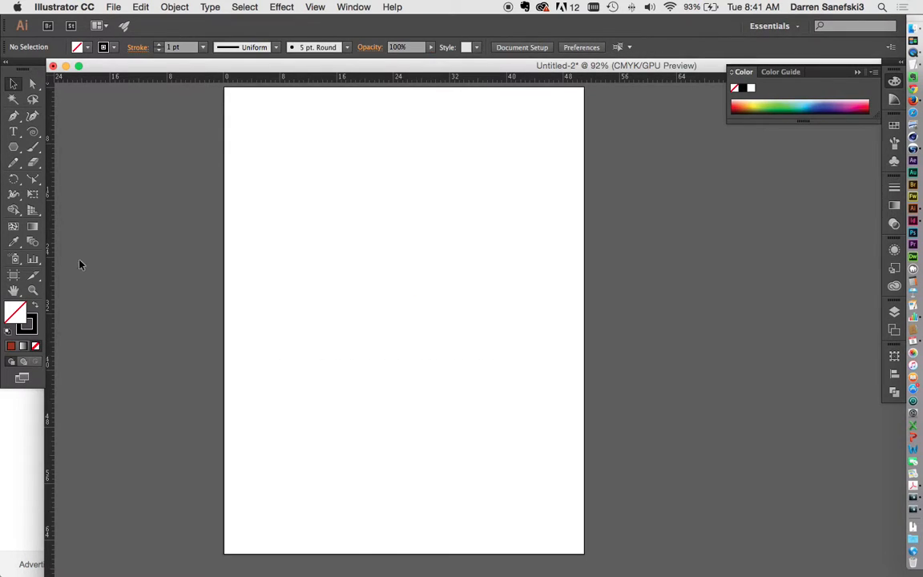
{"action": "mouse_move", "coordinate": [32, 200]}
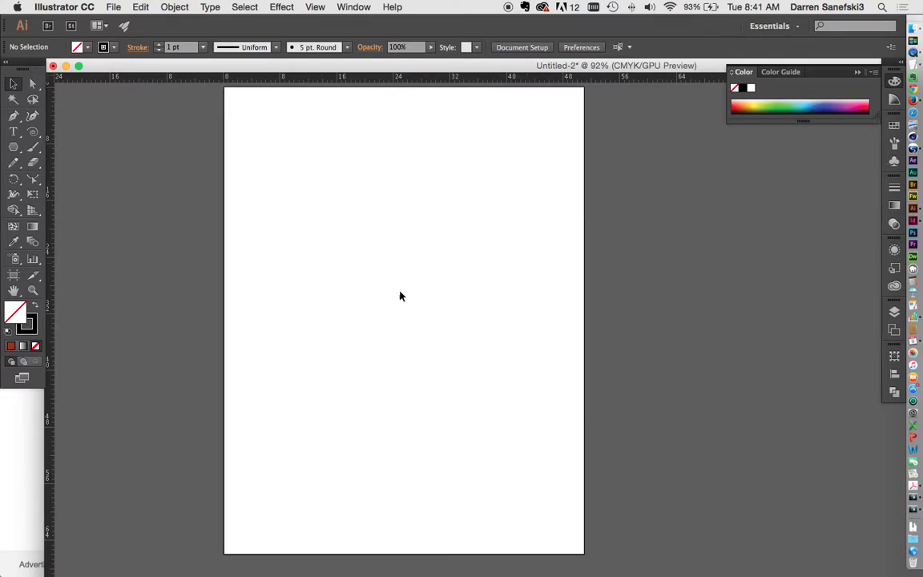
{"action": "mouse_move", "coordinate": [539, 234]}
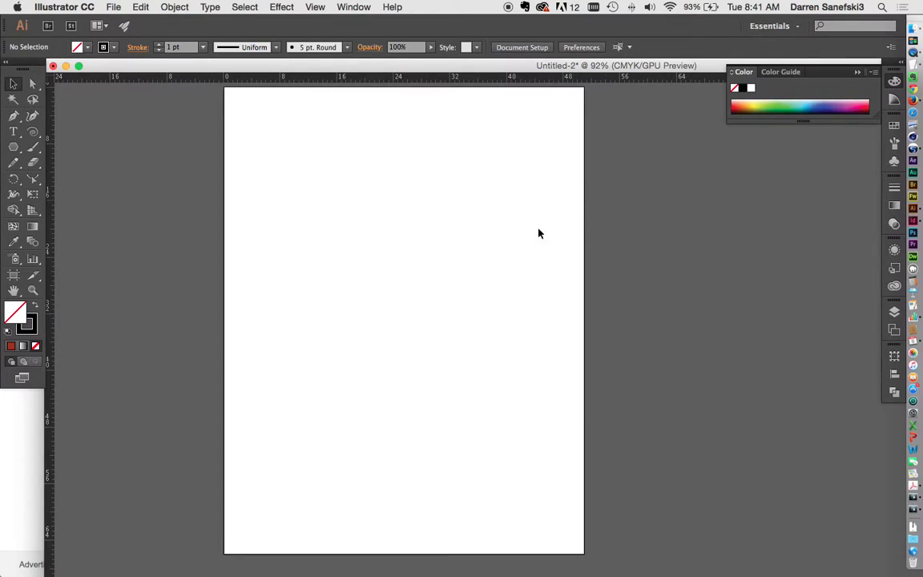